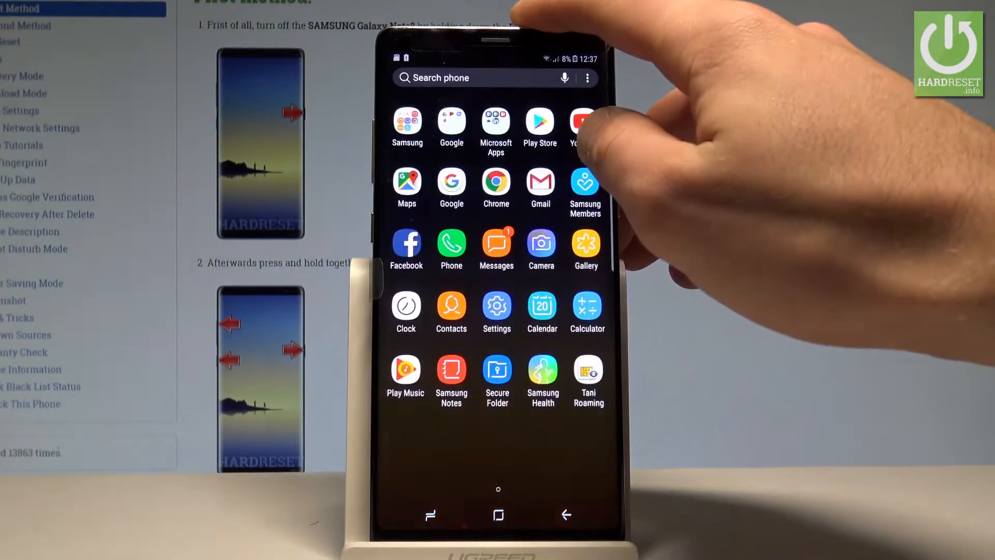
Navigate through Lock screen and security and Other security settings to the SIM card lock setup
left_click(496, 311)
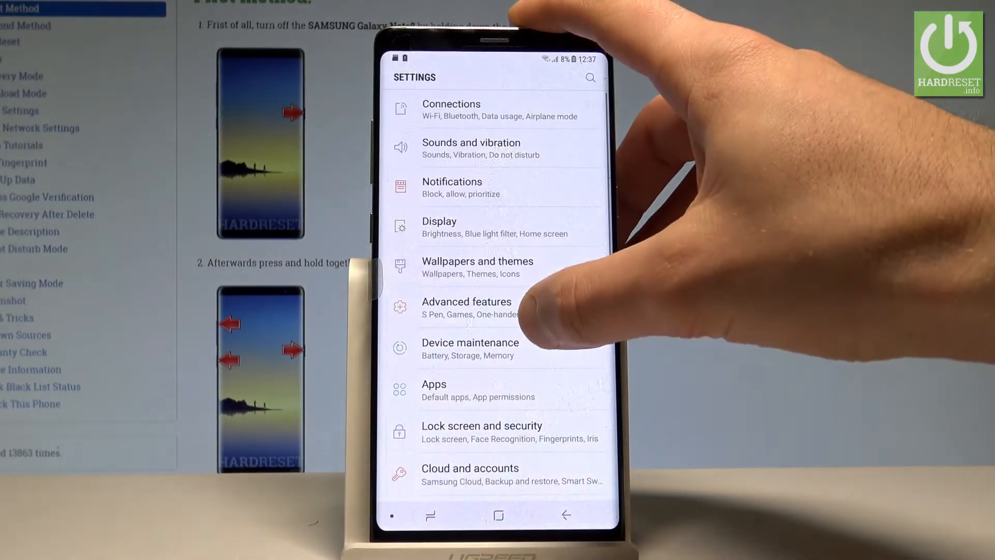
scroll("down", 3)
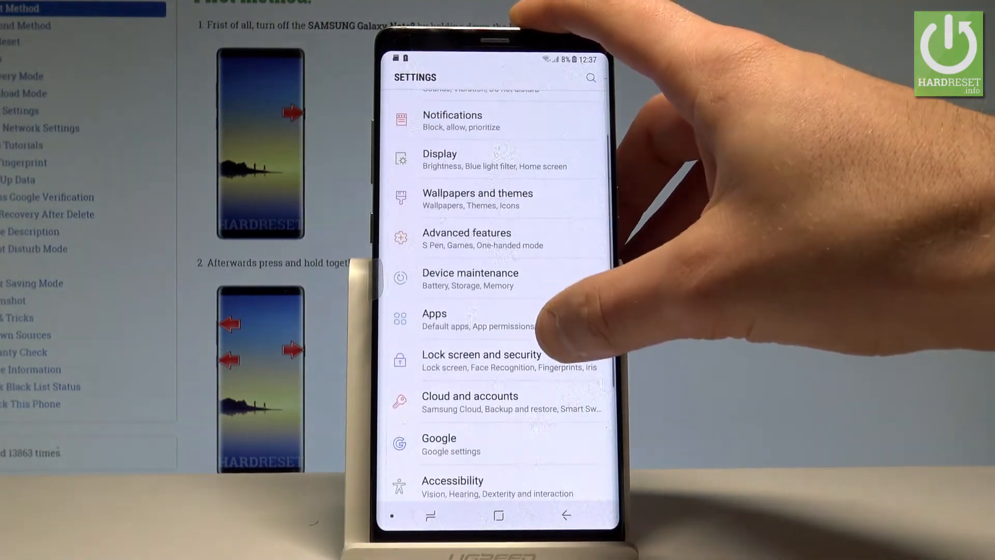
left_click(482, 360)
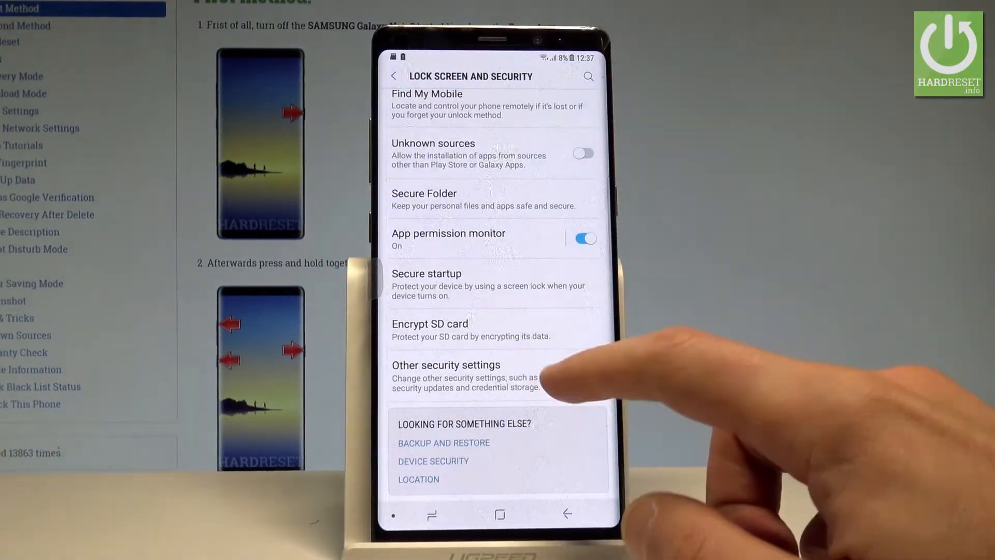
left_click(446, 376)
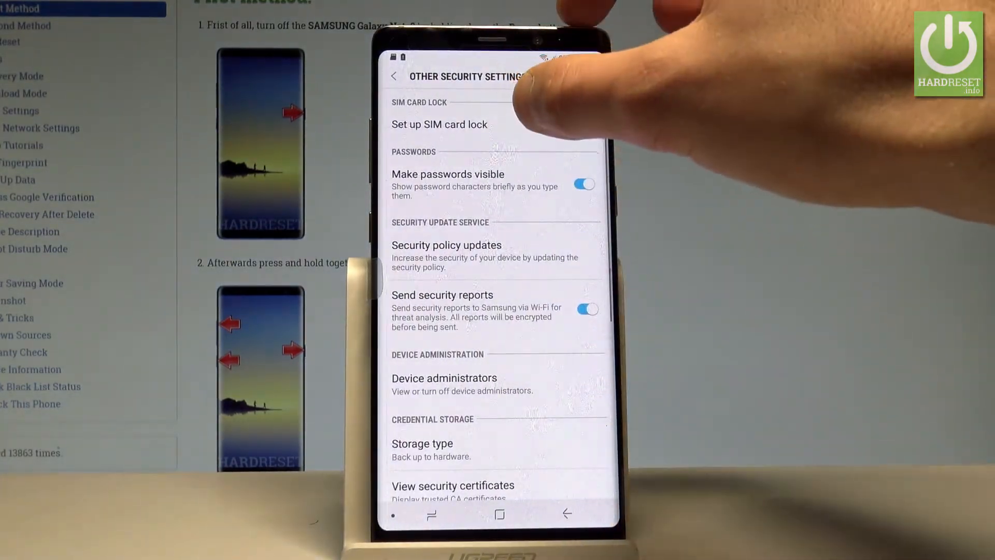
left_click(439, 124)
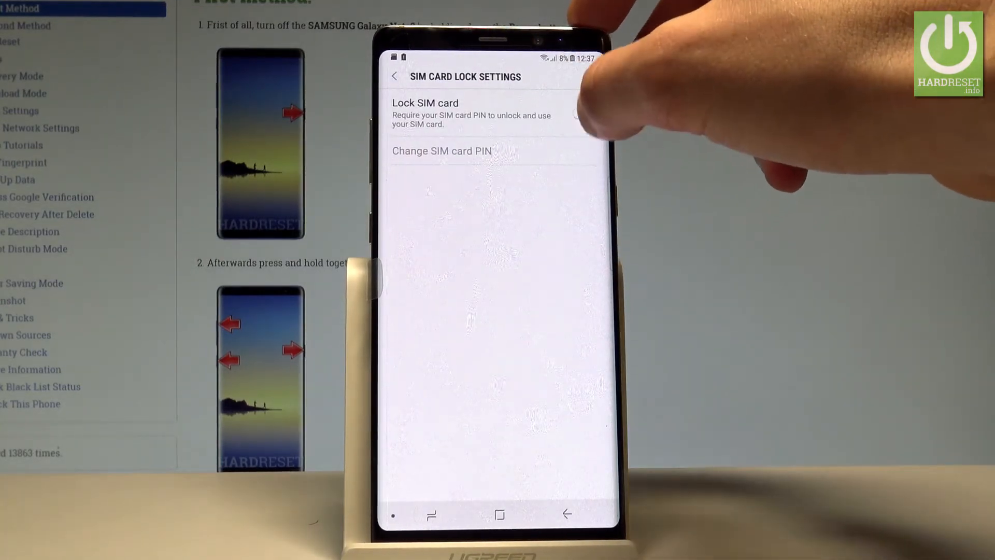
Switch on Lock SIM card by entering and confirming the current SIM PIN
left_click(582, 113)
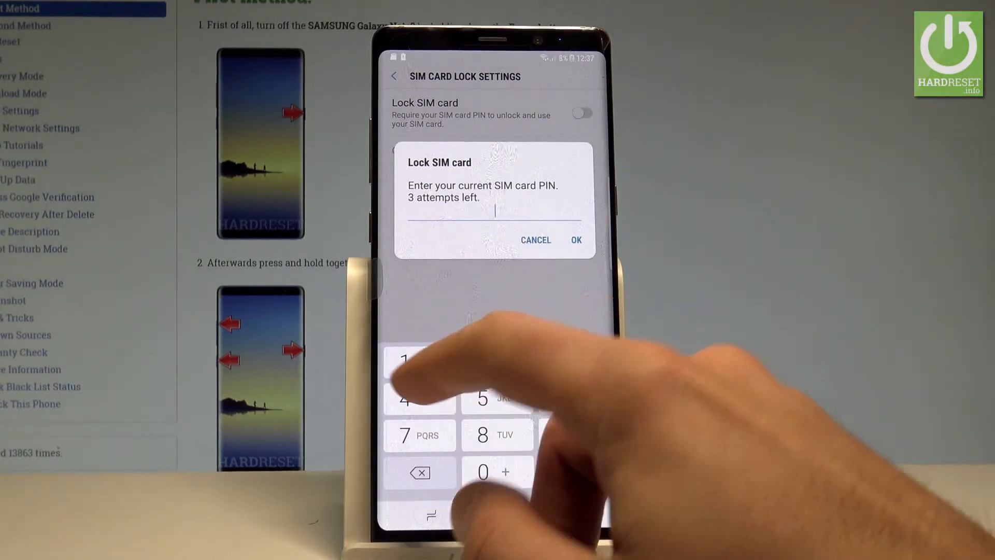
left_click(405, 361)
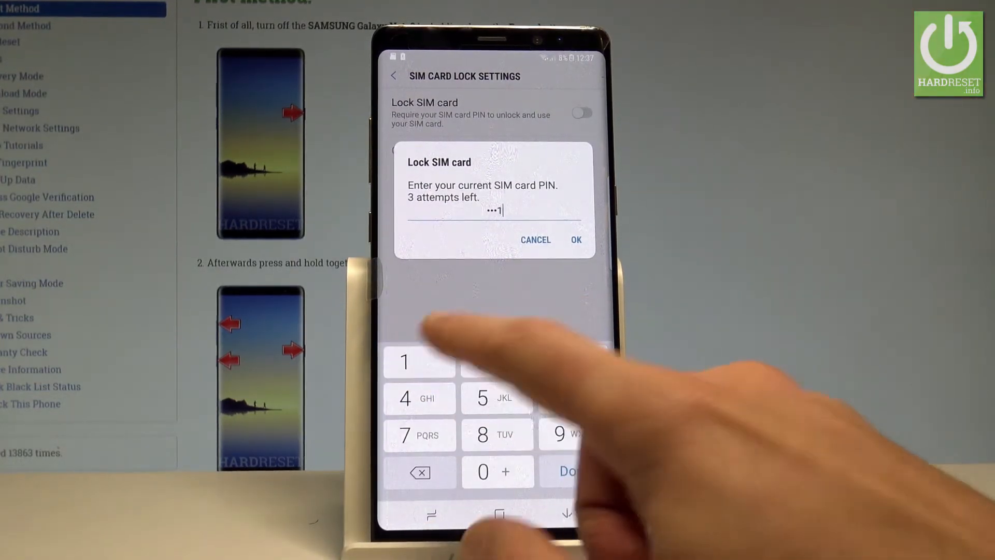
left_click(575, 239)
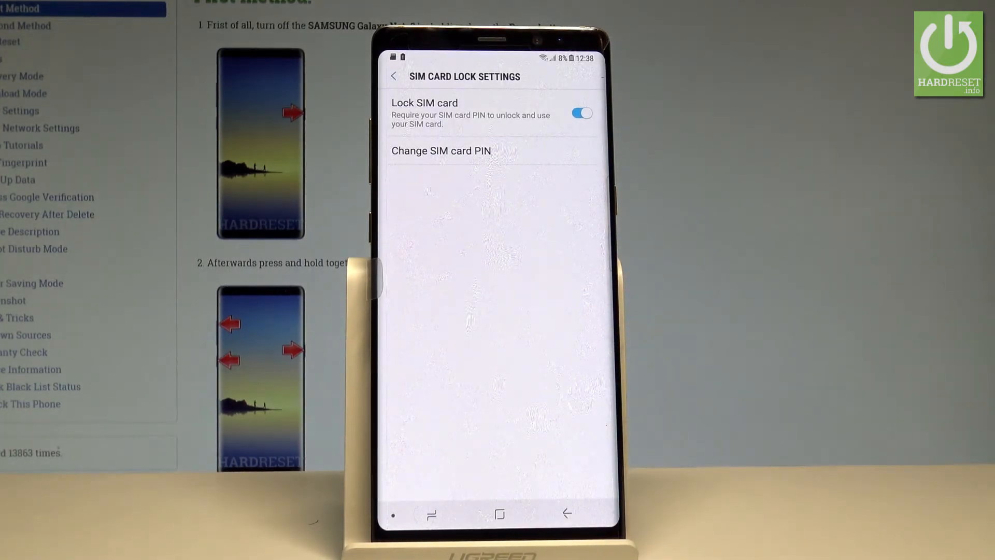
Switch Lock SIM card off and return to Lock screen and security settings
left_click(580, 113)
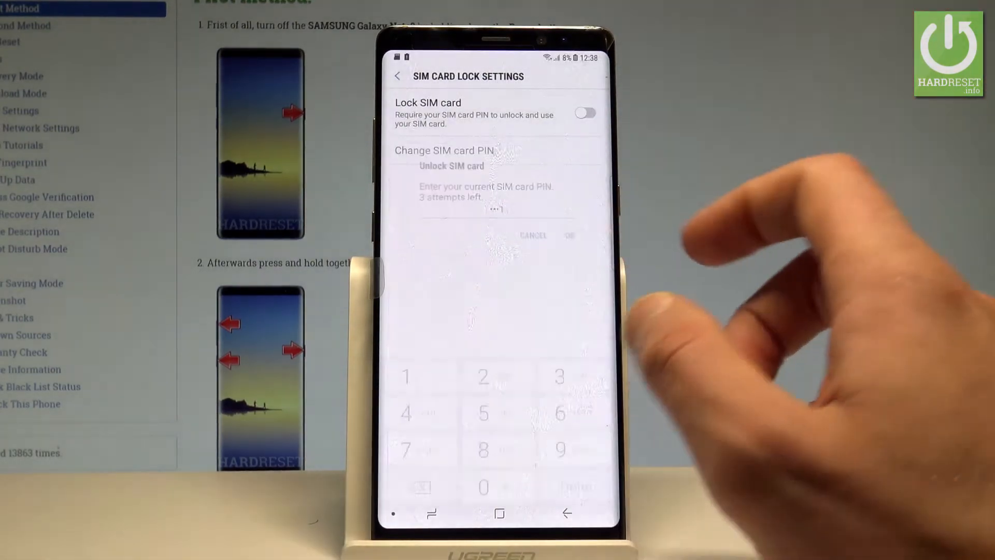
left_click(396, 76)
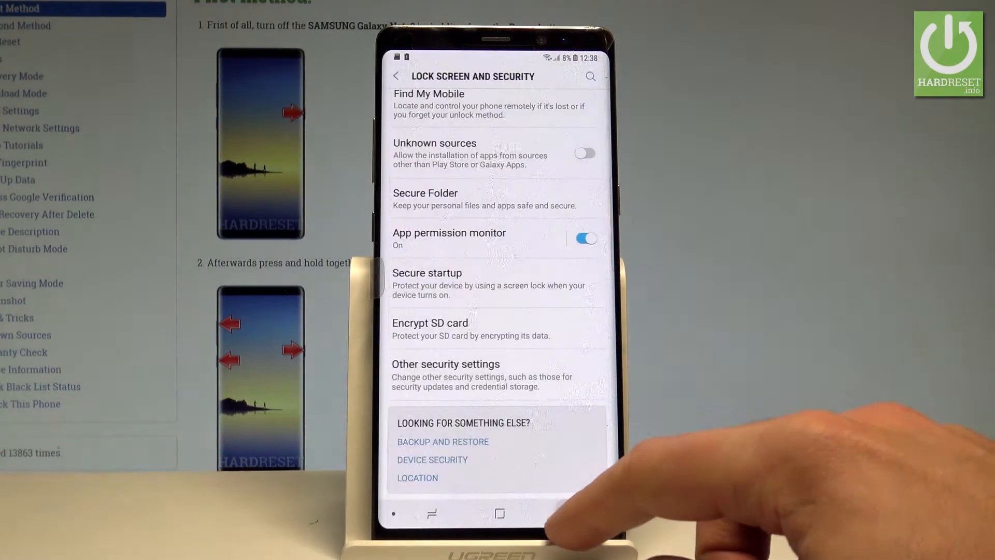